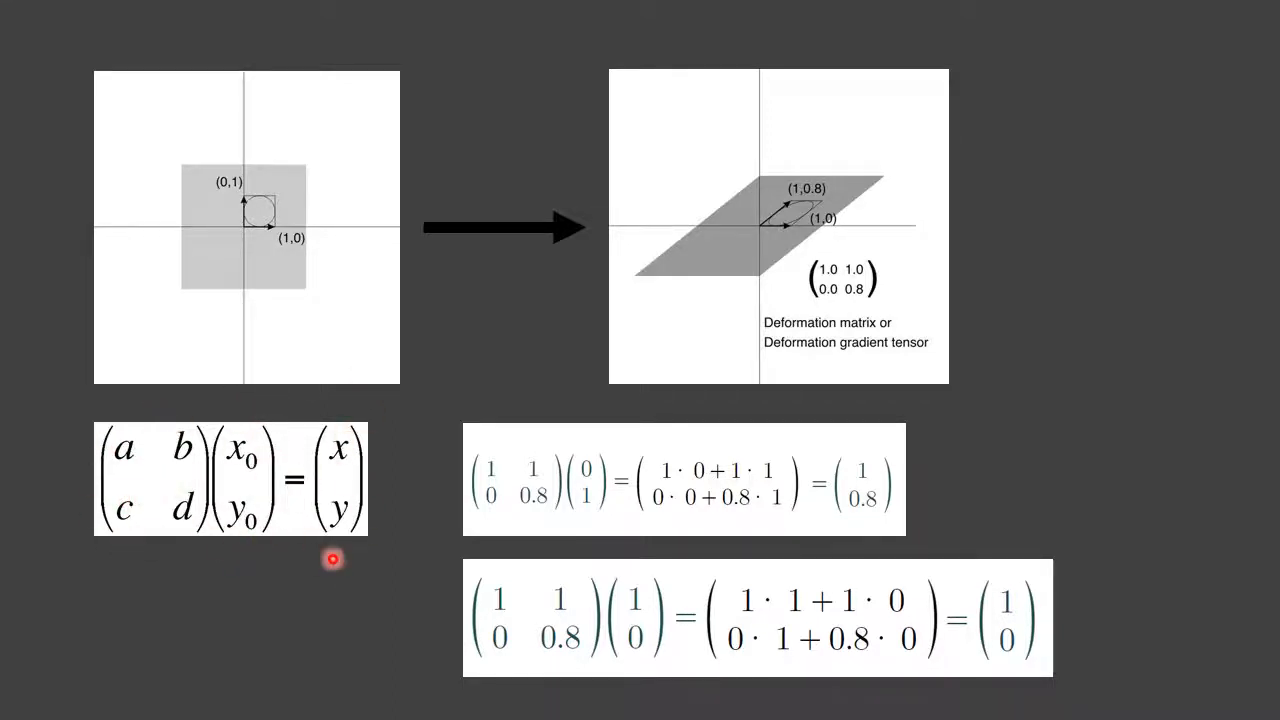
mouse_move(866, 548)
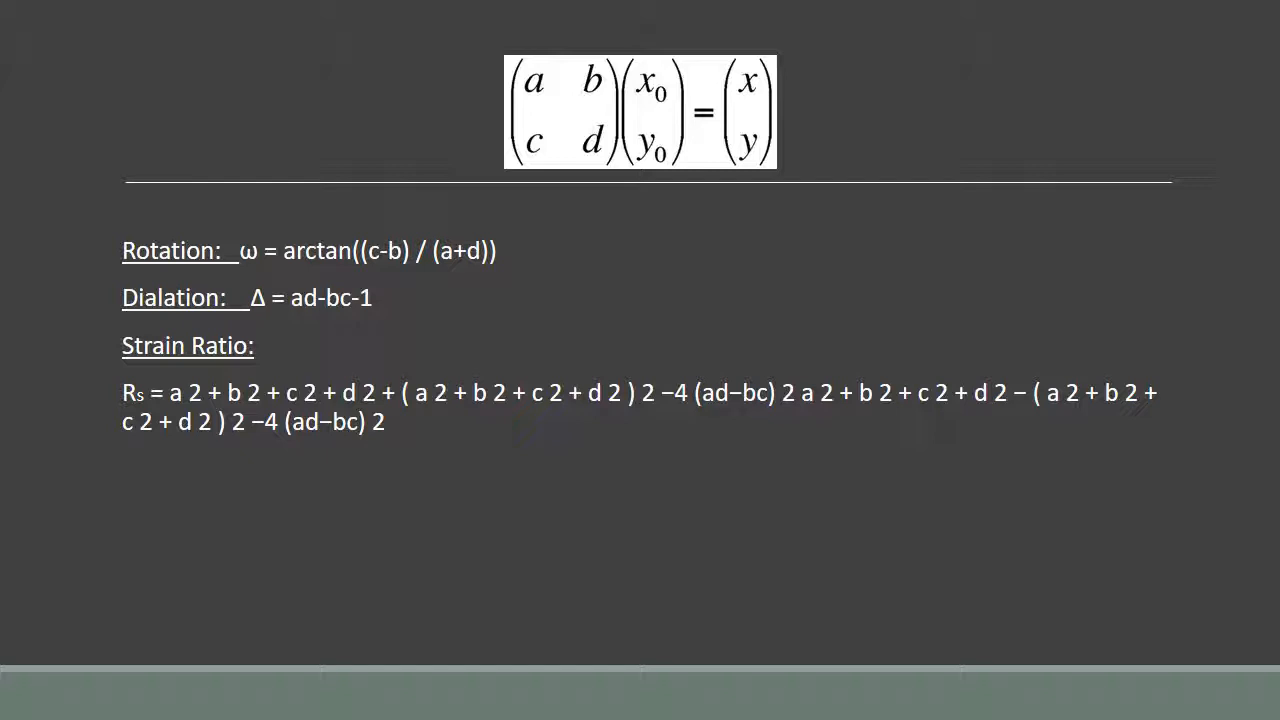
key(Right)
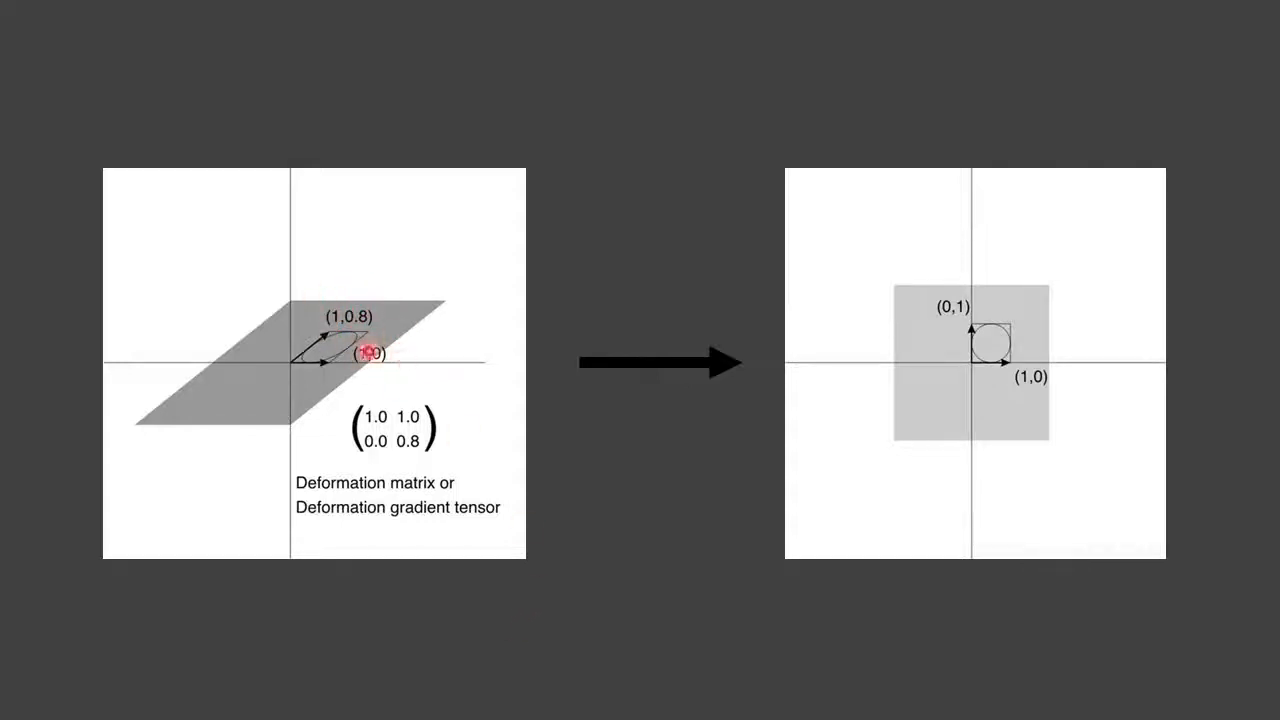
mouse_move(398, 472)
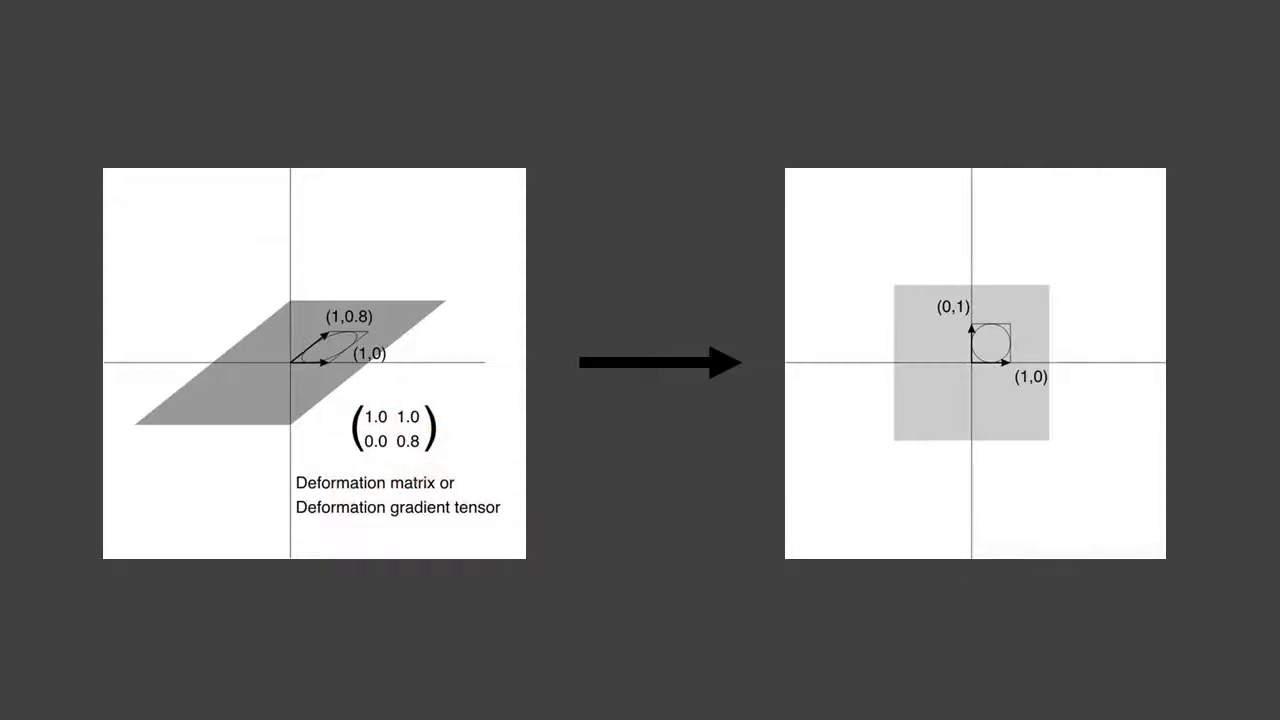
click(956, 376)
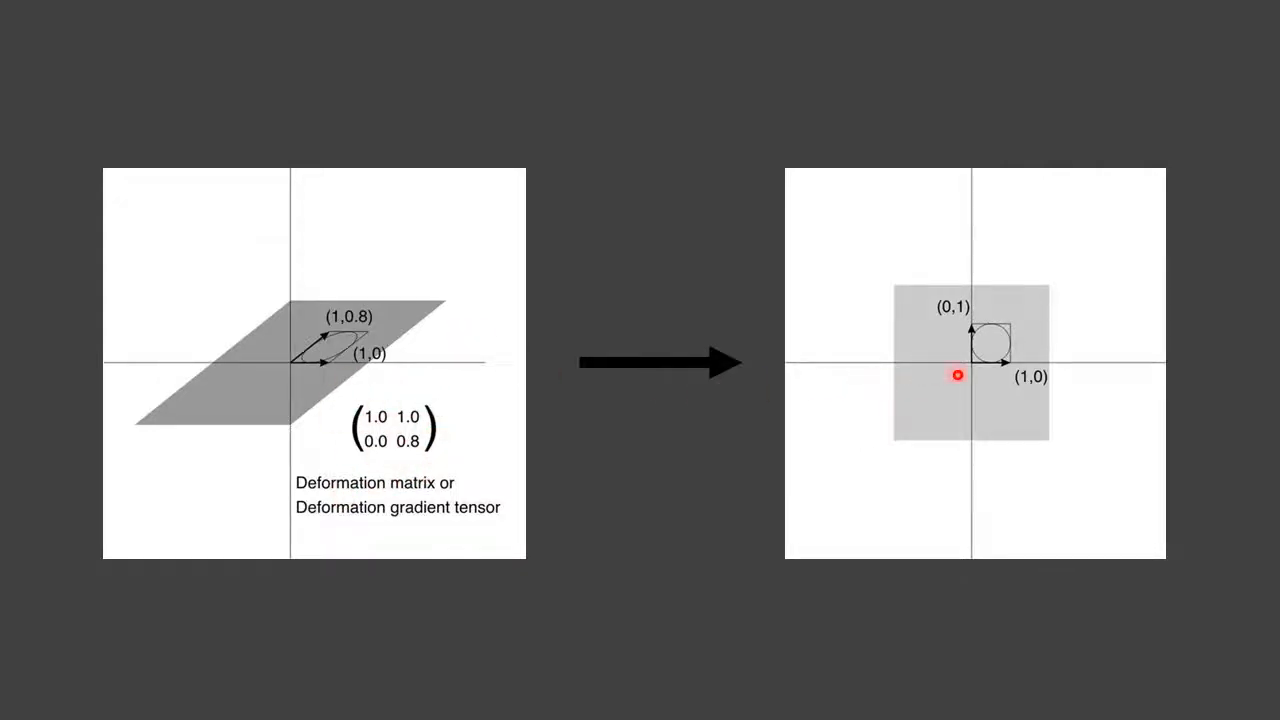